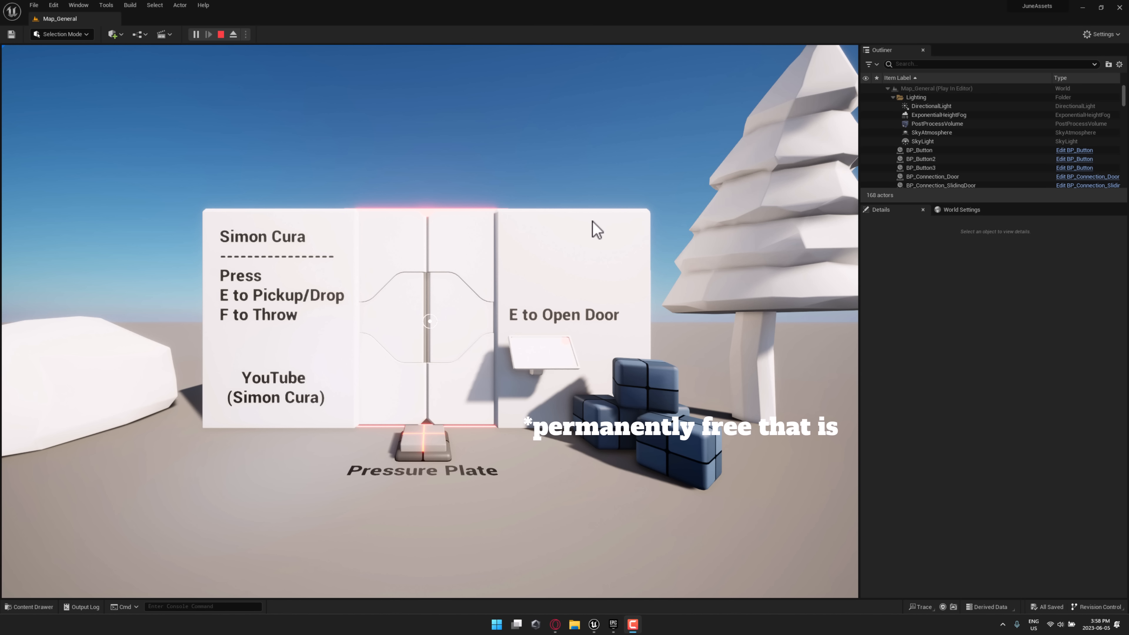
mouse_move(430, 288)
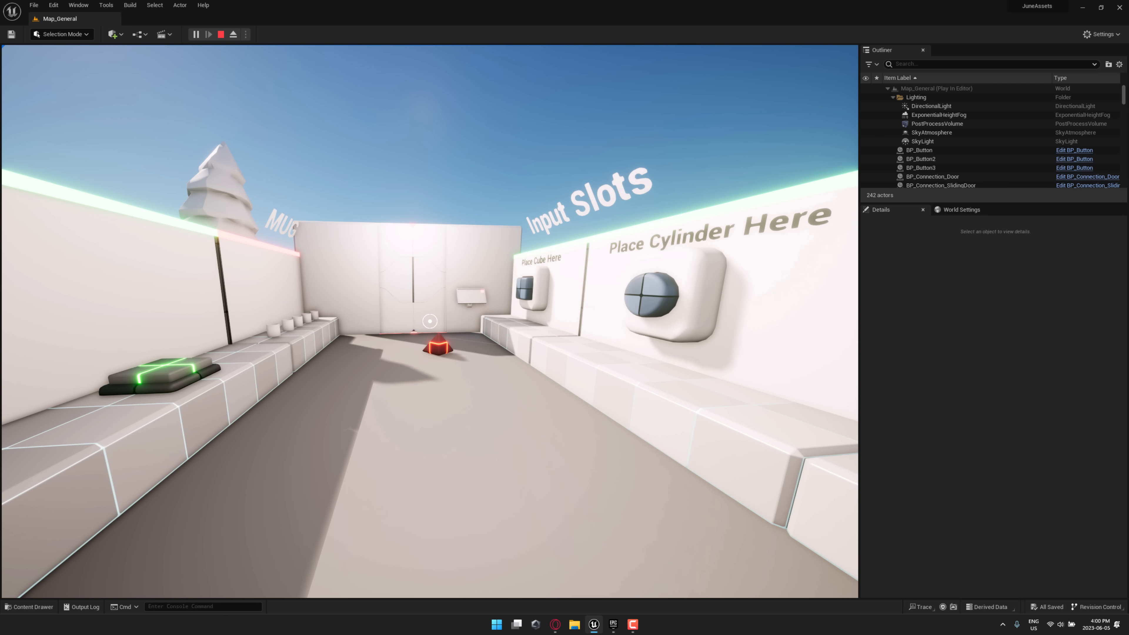
Stop the running interaction demo so the Stylized Winter City DemoScene can be loaded.
left_click(221, 34)
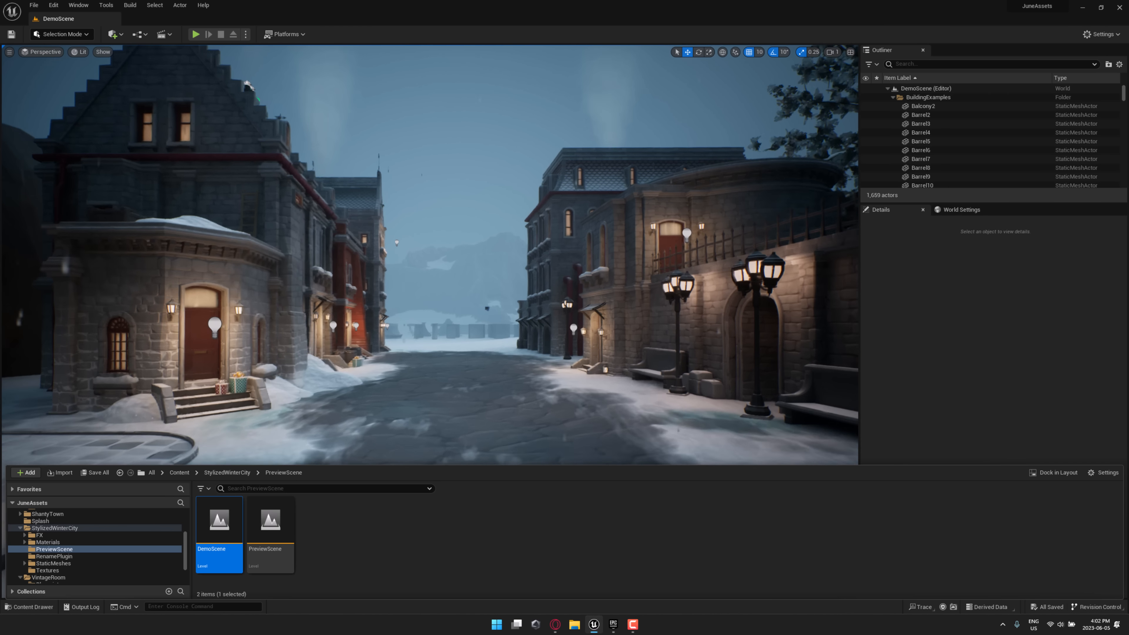
Load the winter city's PreviewScene level and look over its modular building pieces.
double_click(271, 520)
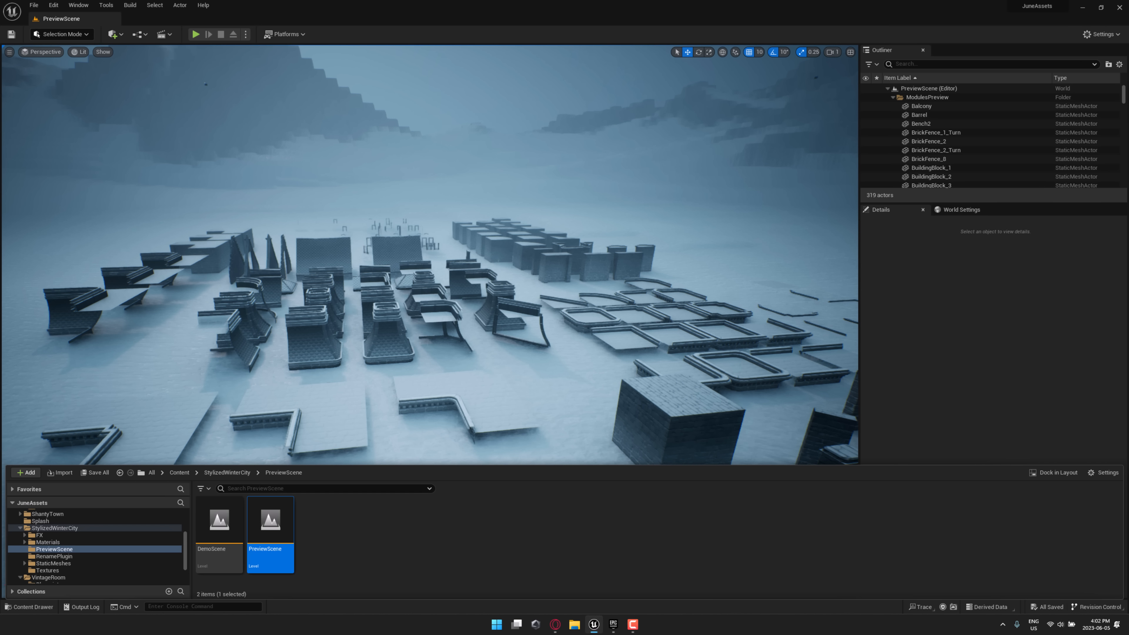
left_click(927, 150)
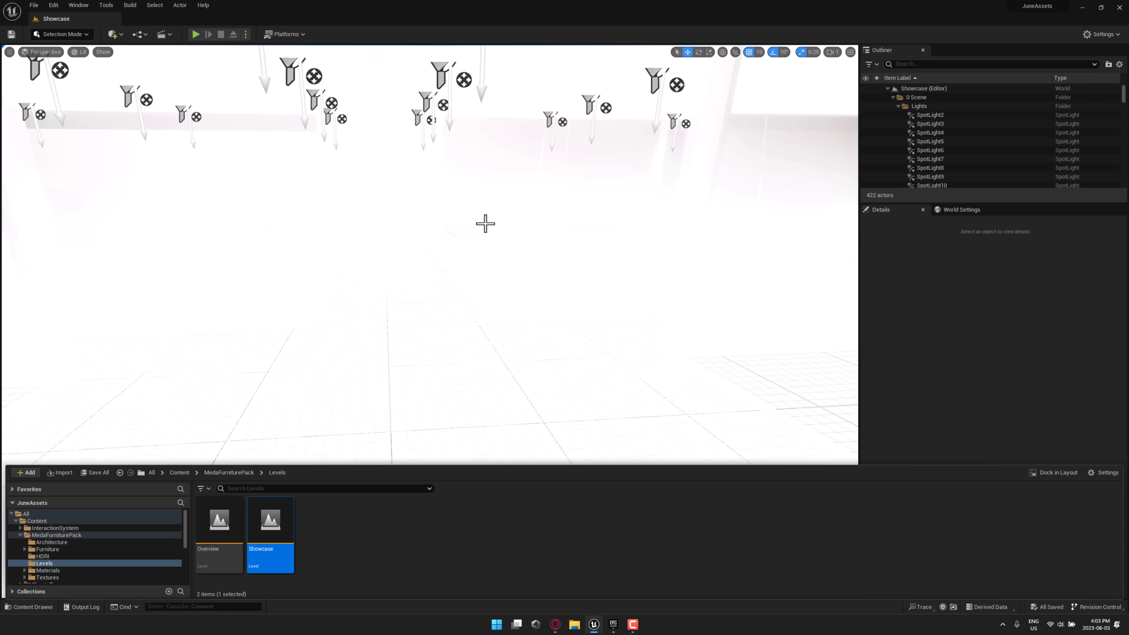
mouse_move(487, 221)
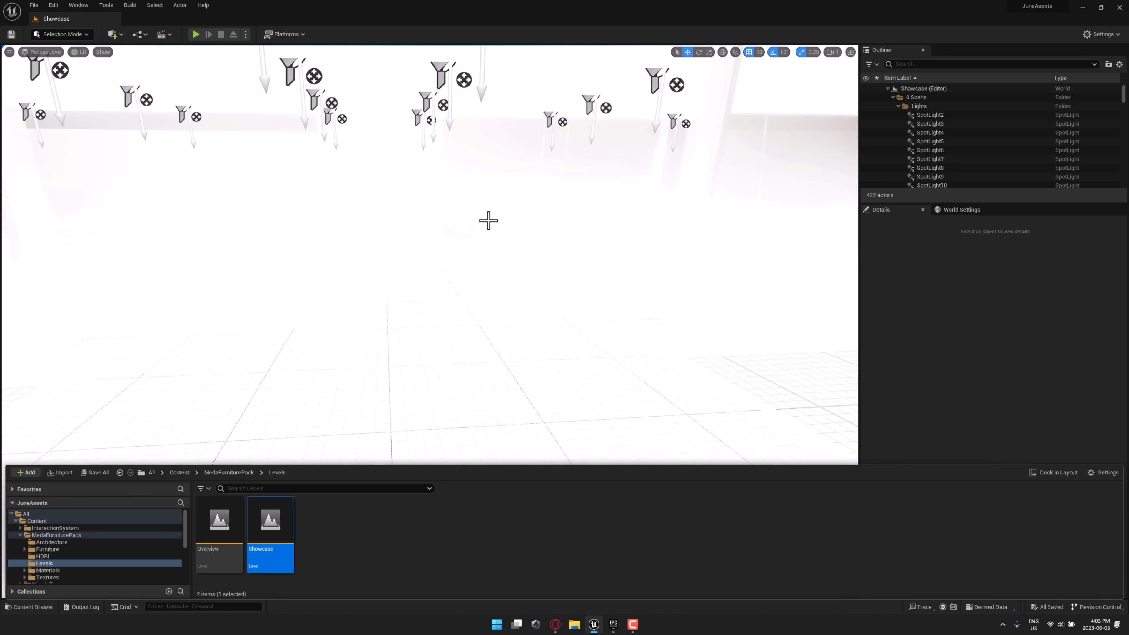
mouse_move(292, 132)
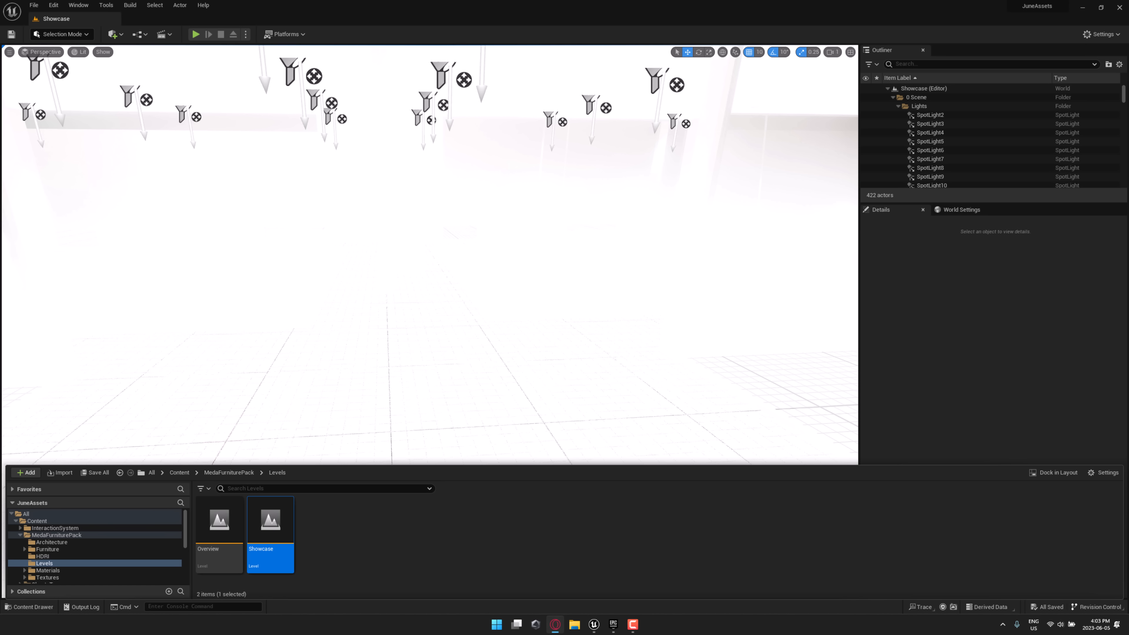
mouse_move(348, 162)
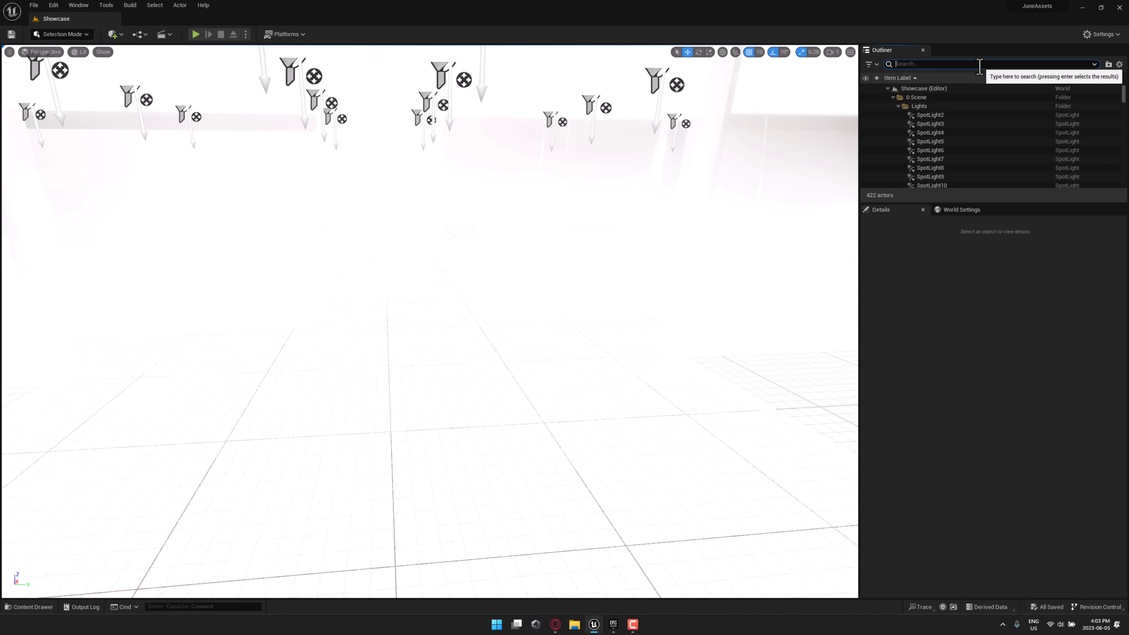
Find the PostProcessVolume in the Outliner via 'volume' and select it to adjust exposure.
type("volume")
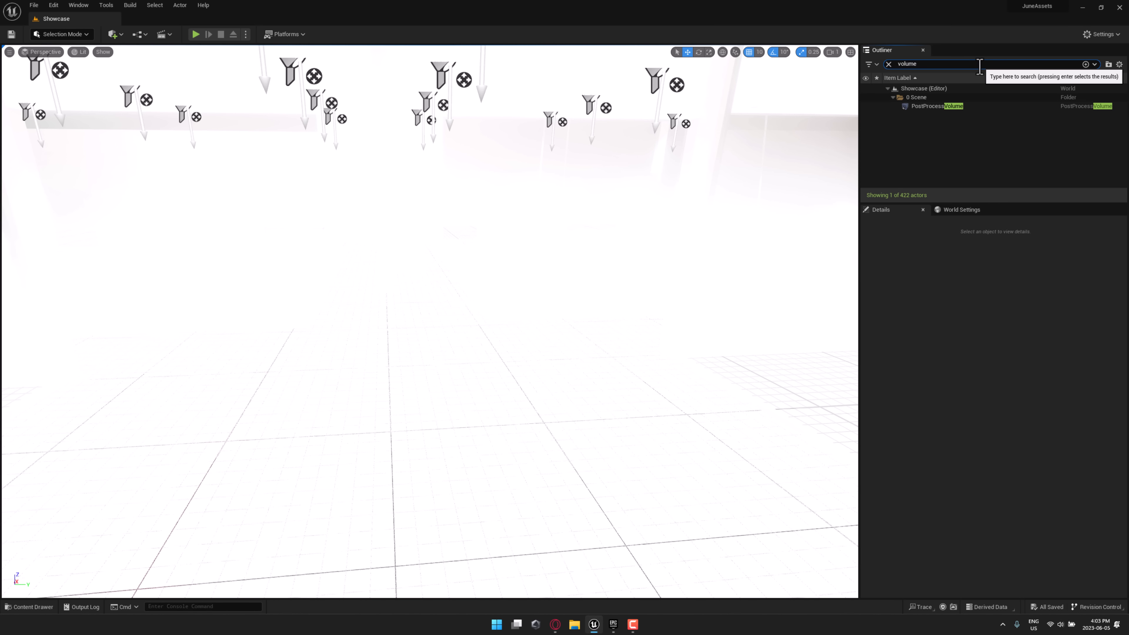
left_click(929, 106)
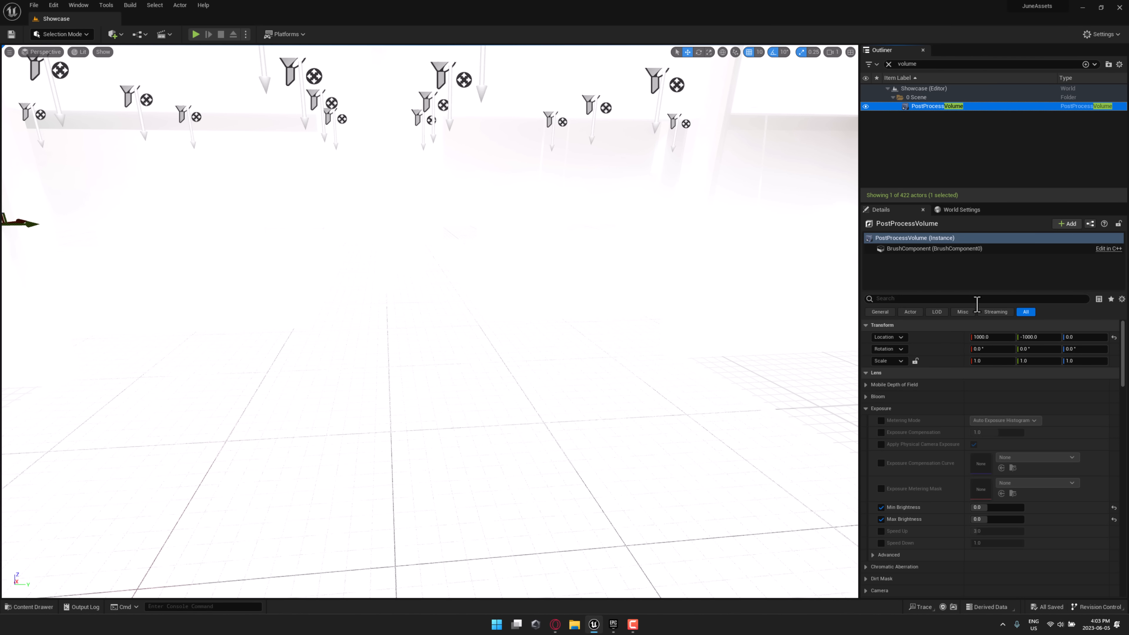
mouse_move(894, 274)
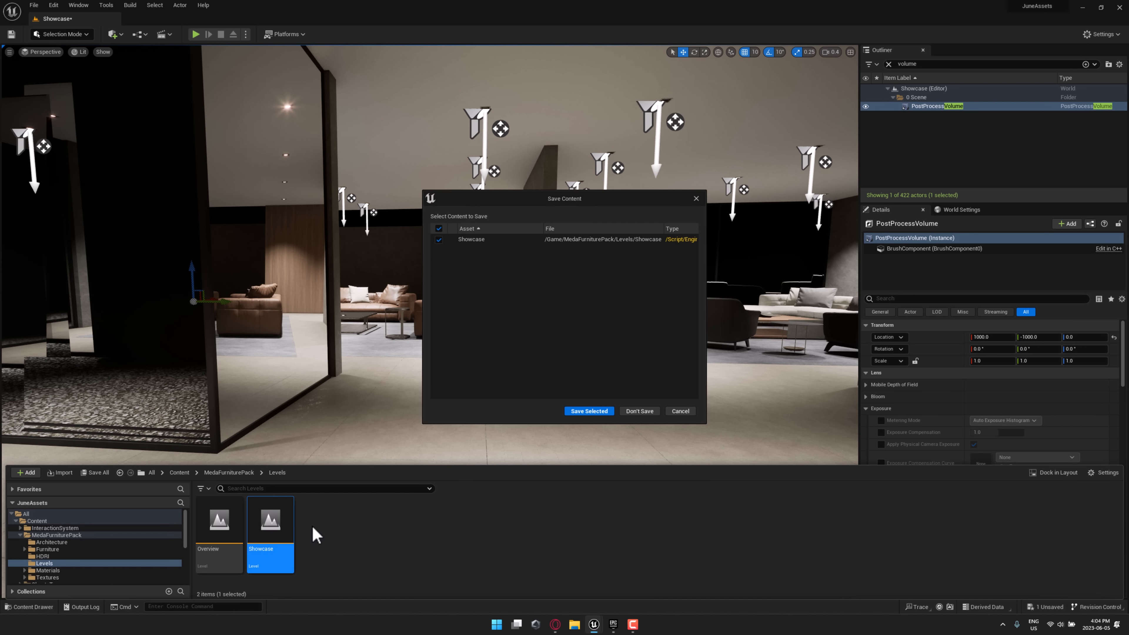
Confirm Save Selected for the Showcase level, then load the tropical Demo_Map.
left_click(589, 412)
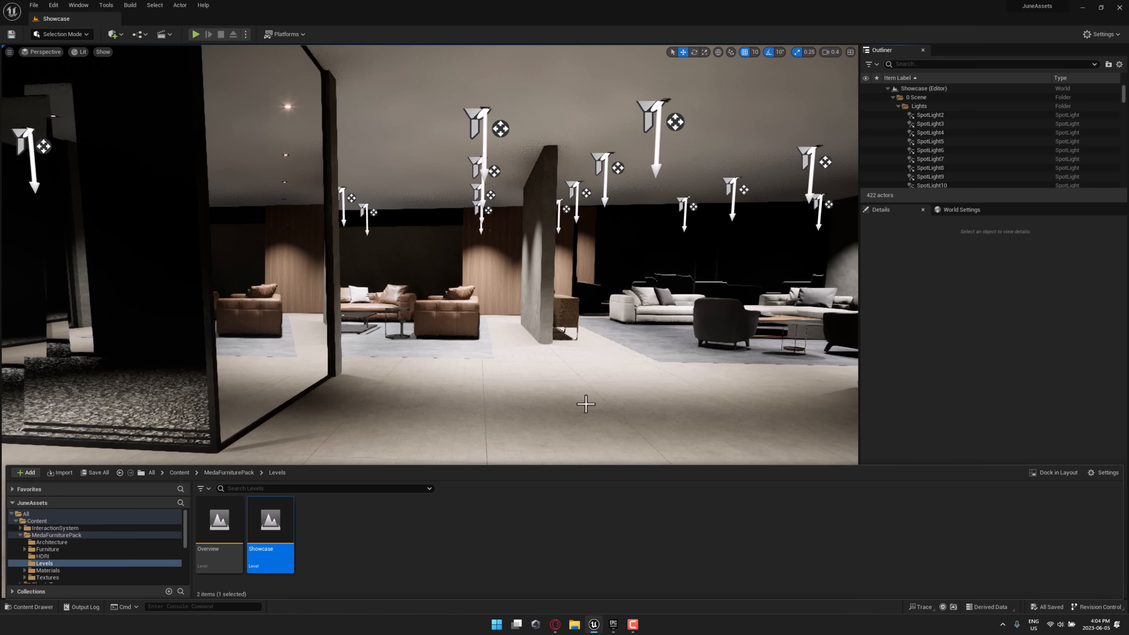
mouse_move(274, 520)
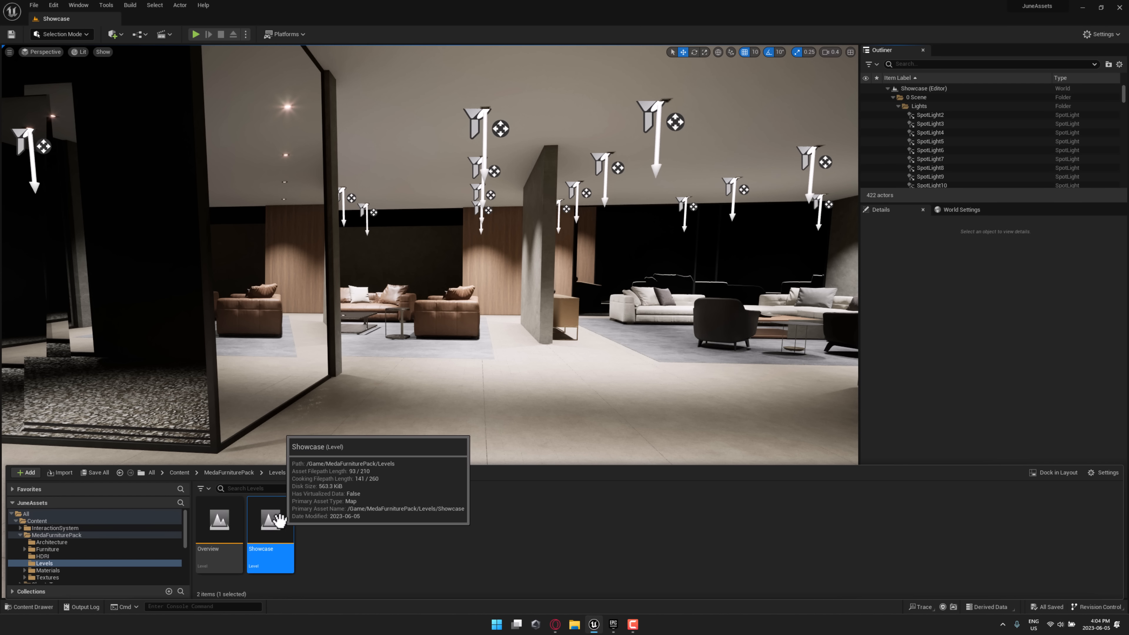
mouse_move(440, 387)
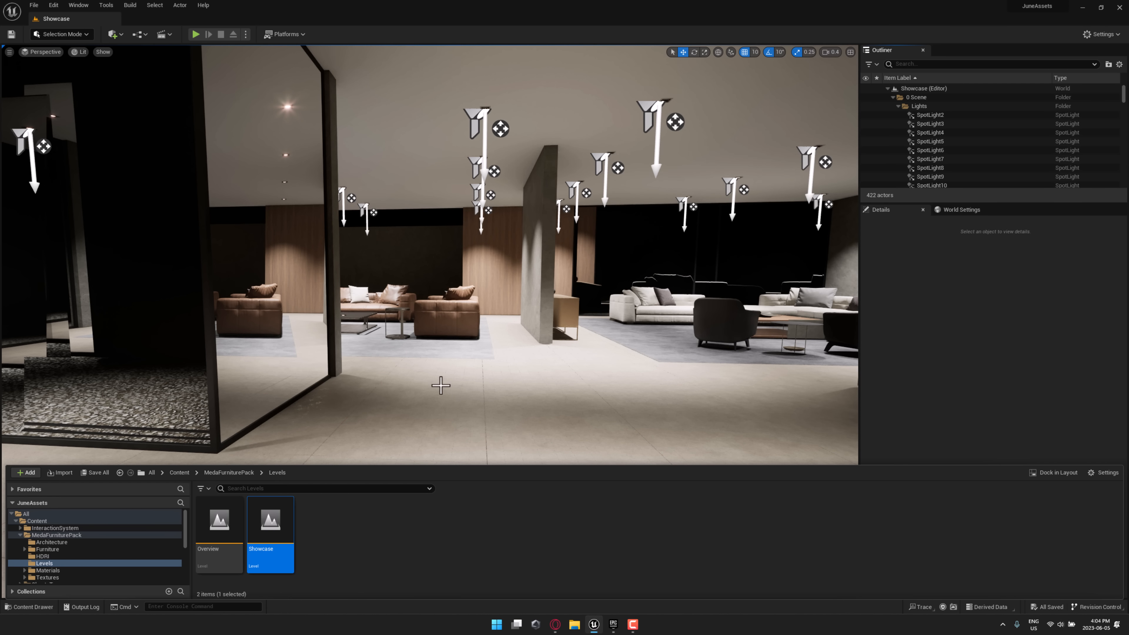
double_click(219, 520)
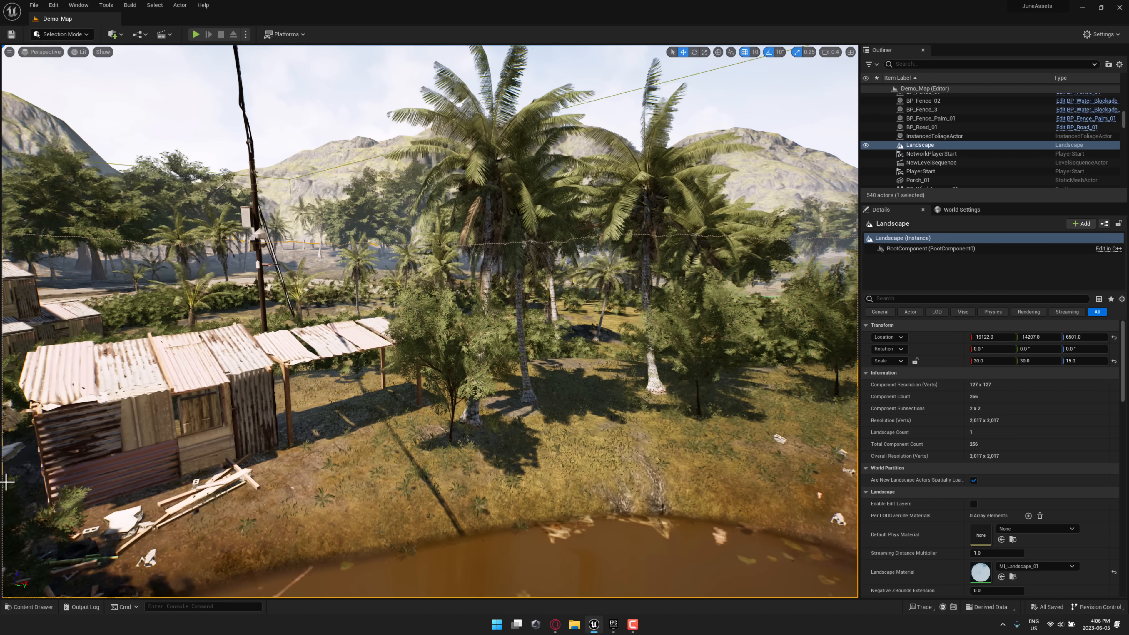
From the Content Drawer, load the ShantyTown Overview level with its shacks and stairs.
left_click(29, 607)
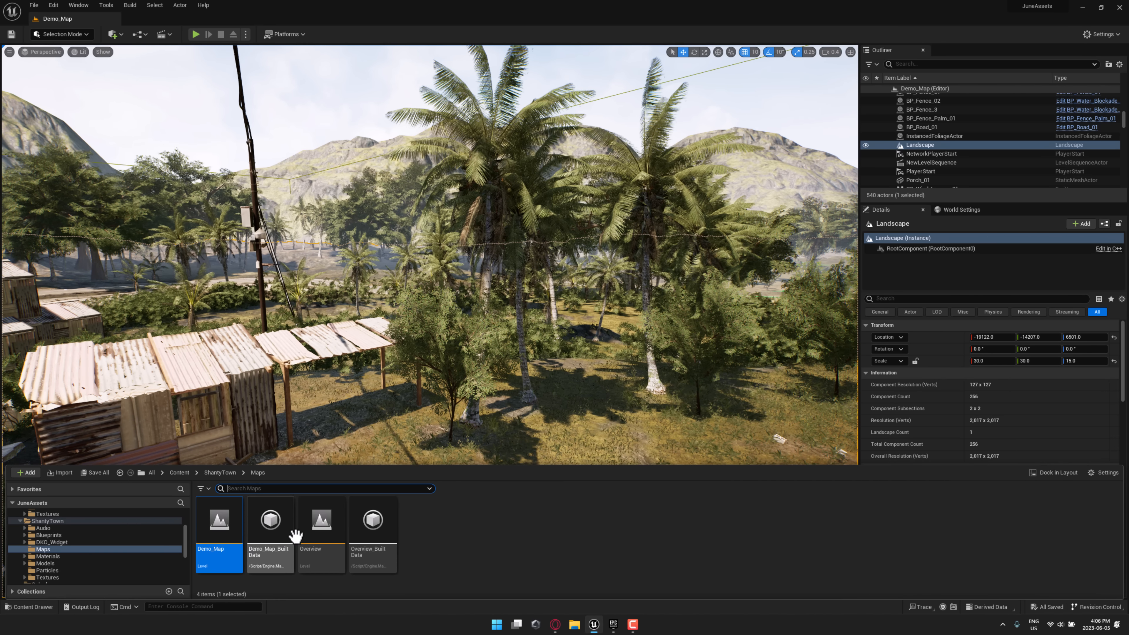
double_click(321, 520)
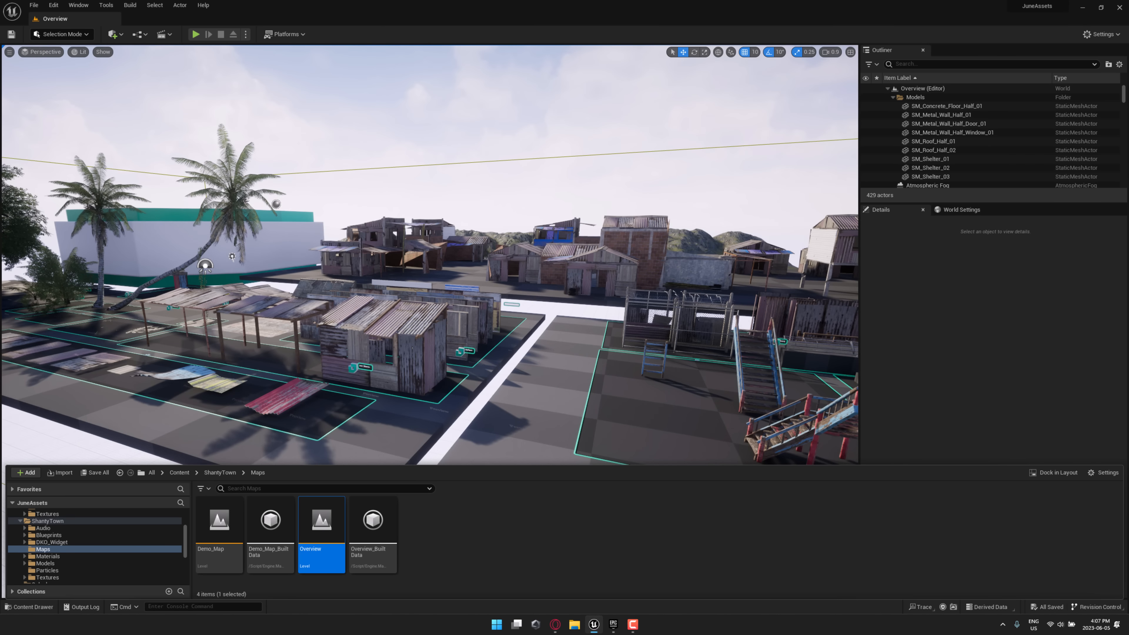
Load the Vintage Room Showcase study, then move on to its Overview map.
double_click(321, 520)
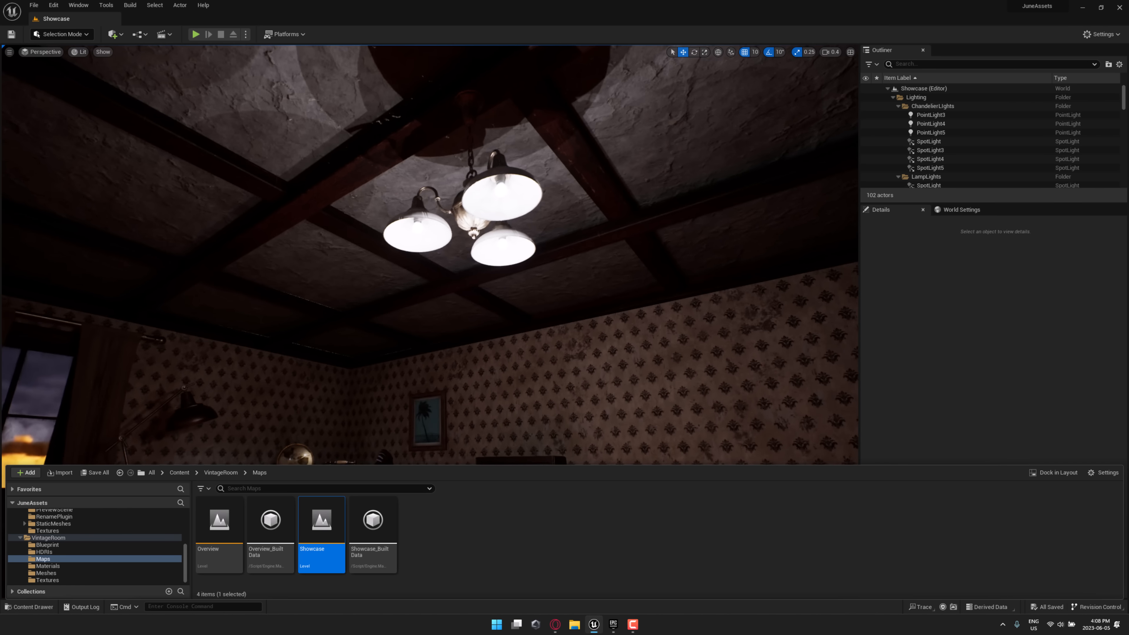
double_click(218, 520)
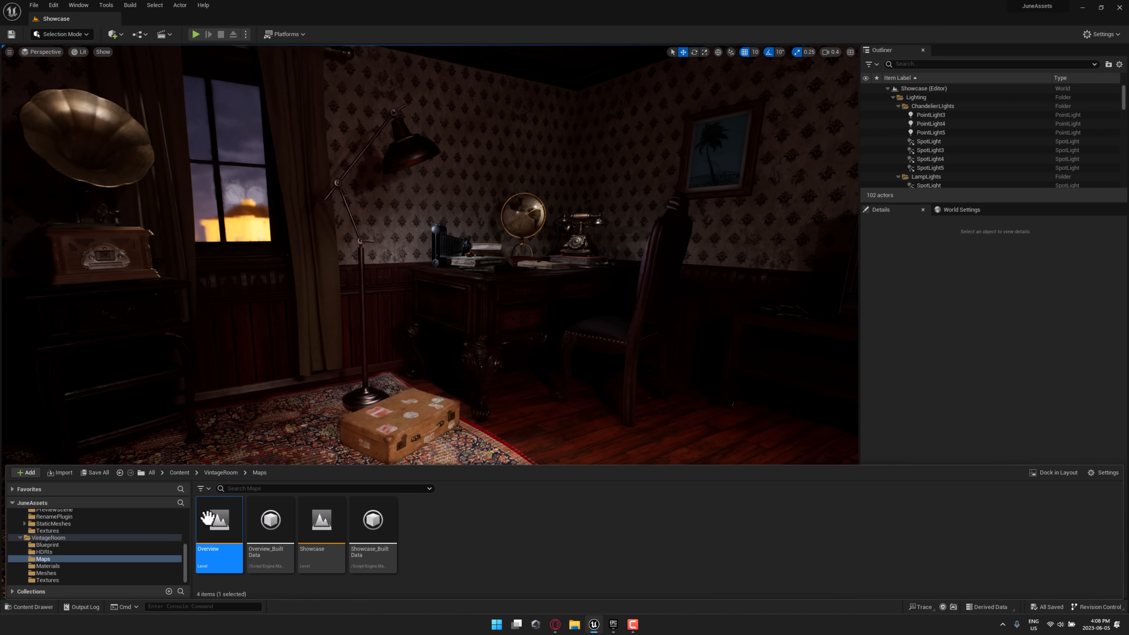
Load the Vintage Room Overview map and dismiss the map-check Message Log.
double_click(218, 521)
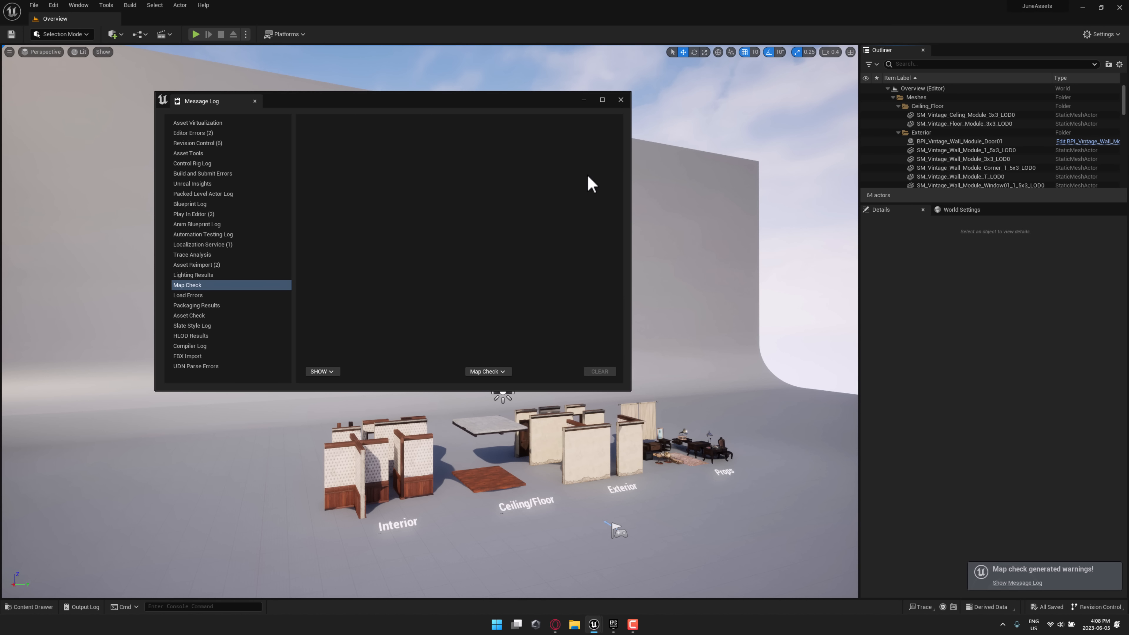
left_click(622, 100)
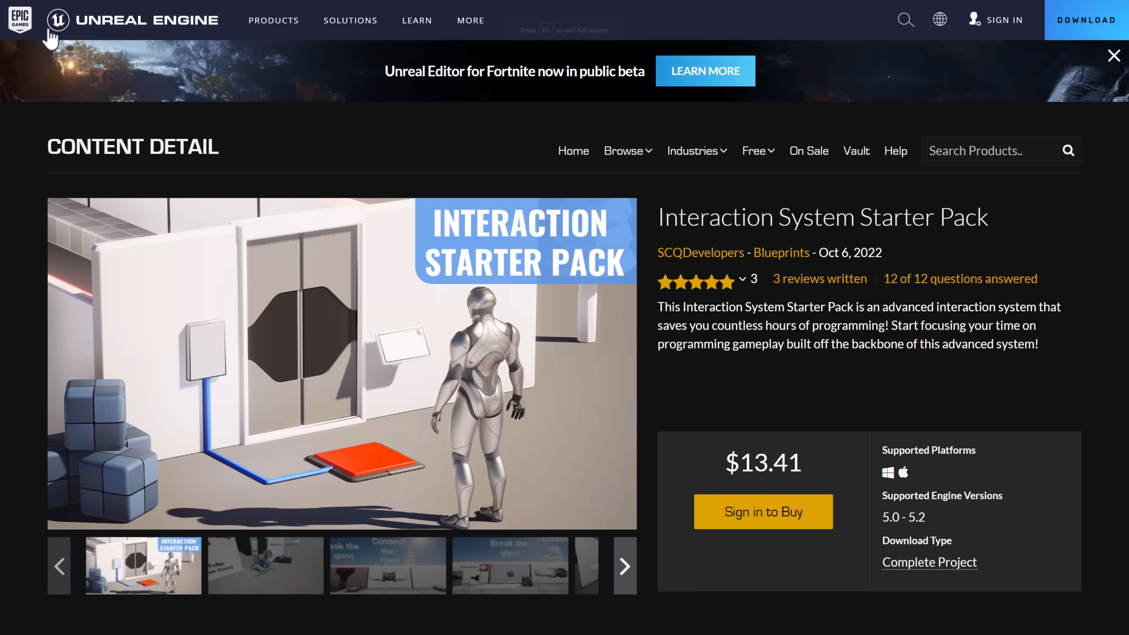
mouse_move(929, 249)
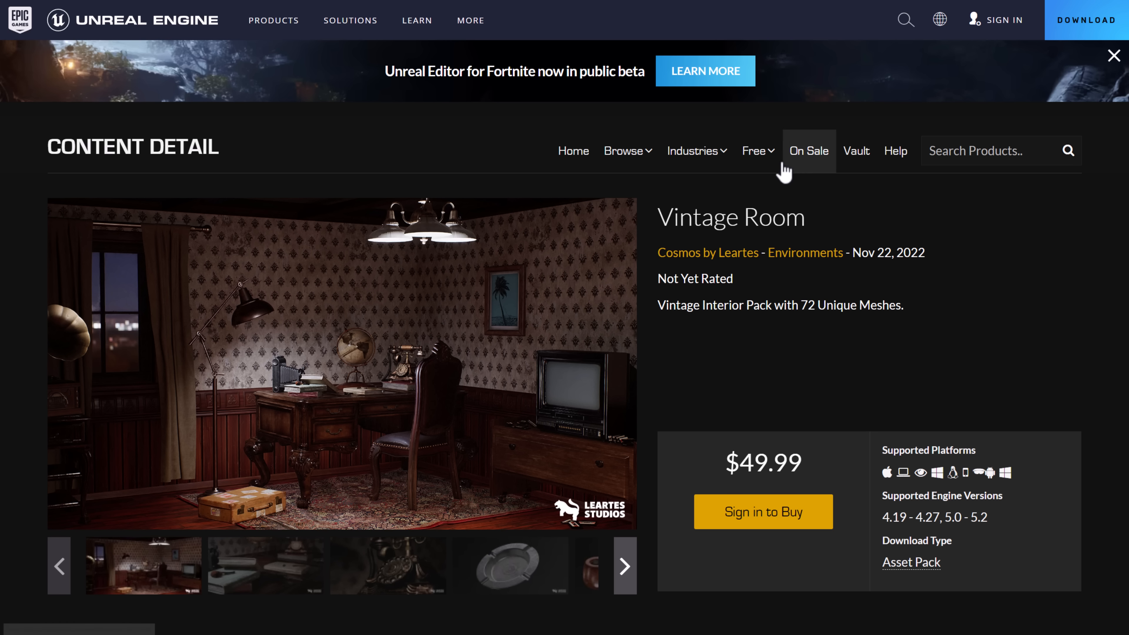
Show the marketplace's Free For The Month listing and scroll through its products.
left_click(758, 151)
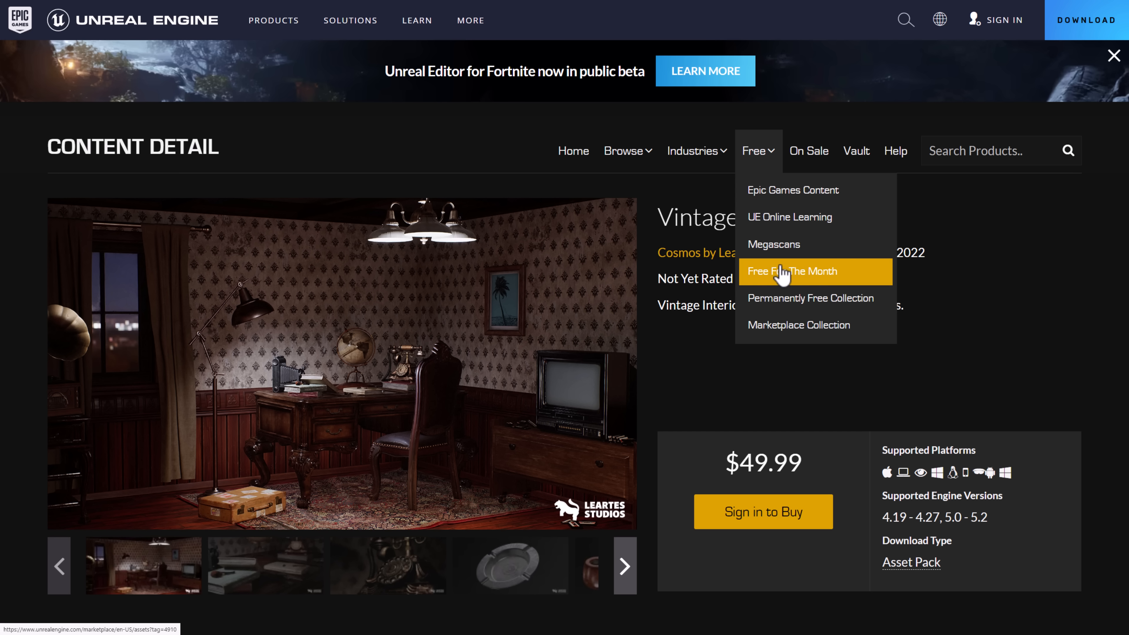
left_click(791, 271)
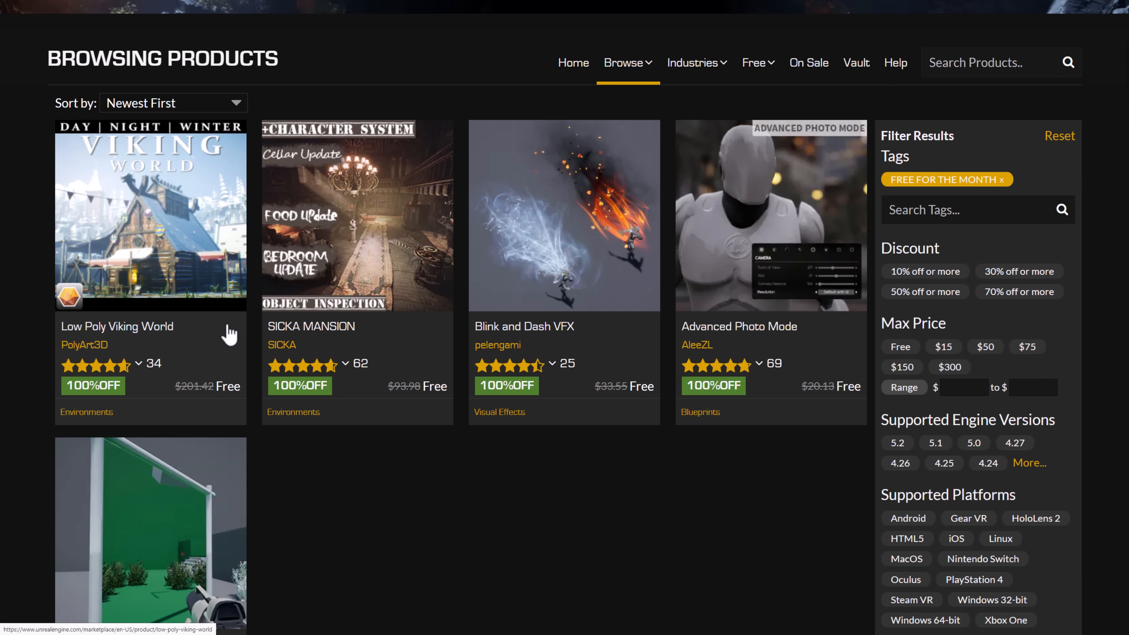
scroll("down", 3)
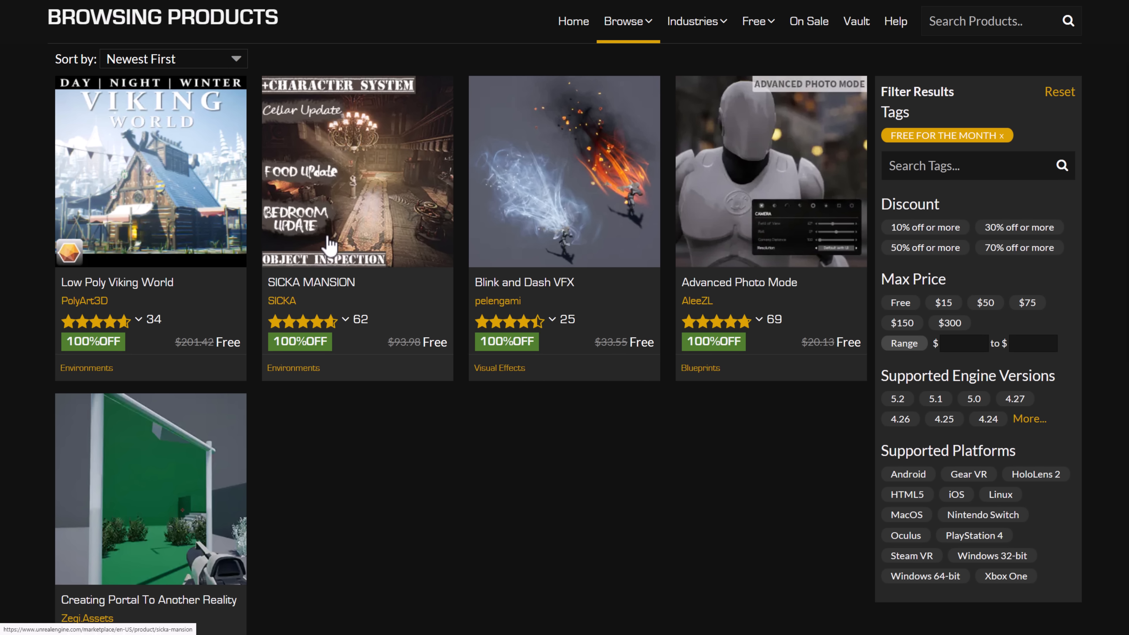
mouse_move(330, 243)
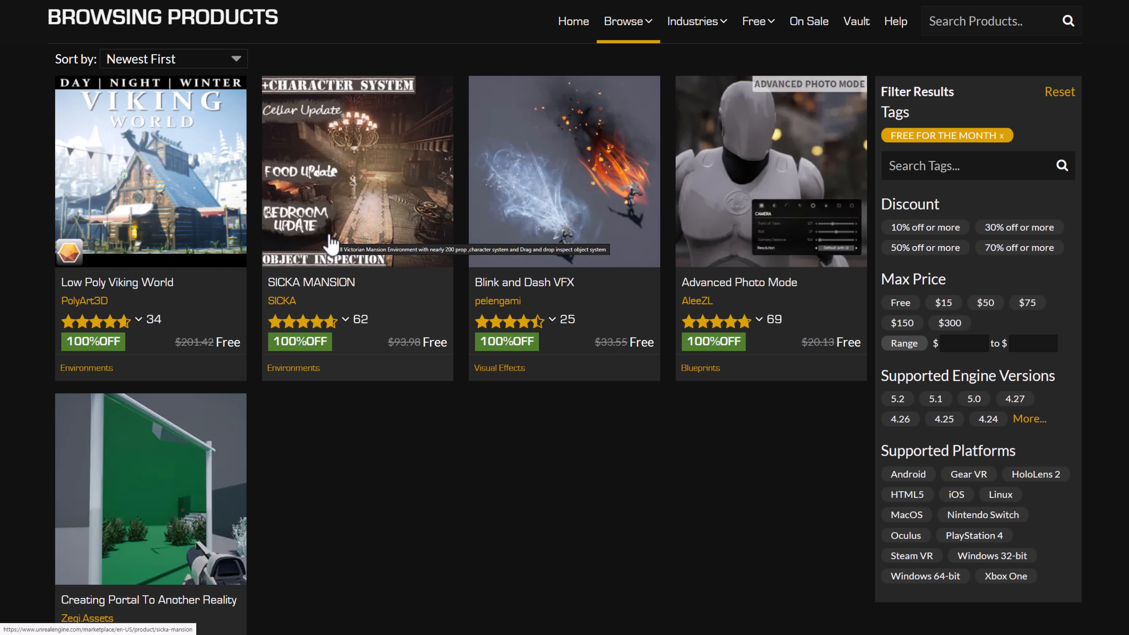
mouse_move(514, 188)
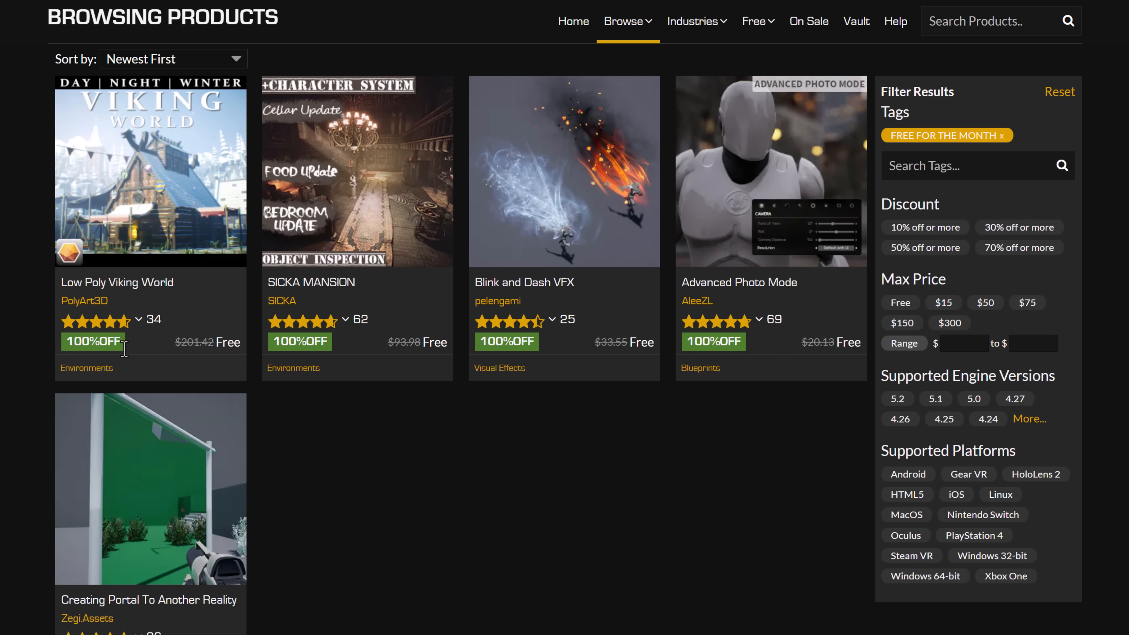
mouse_move(168, 451)
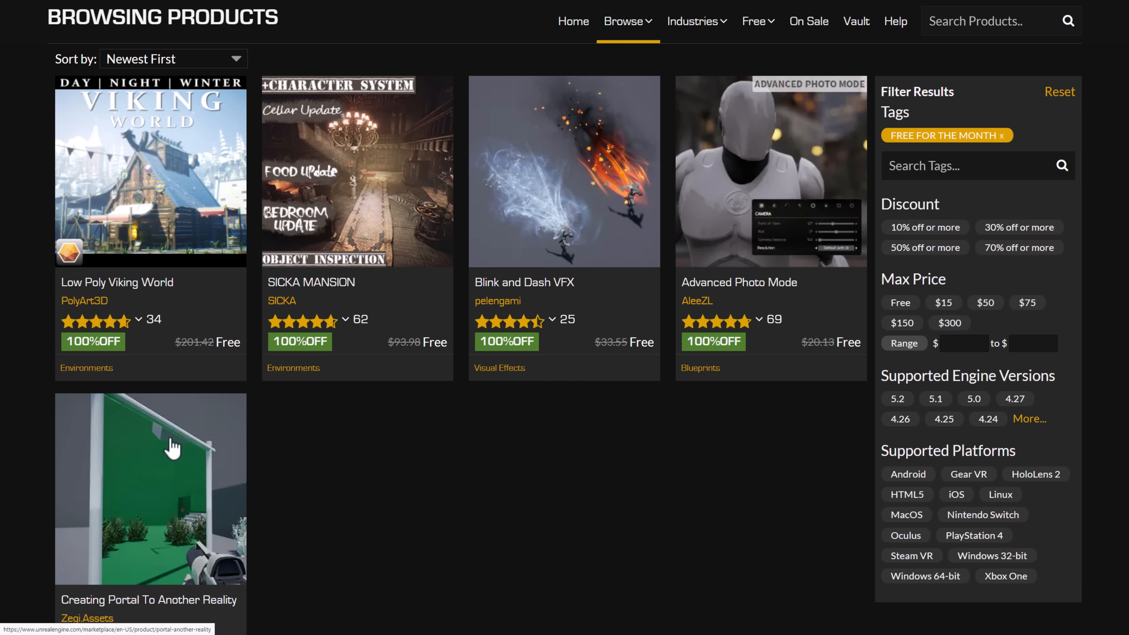
mouse_move(172, 451)
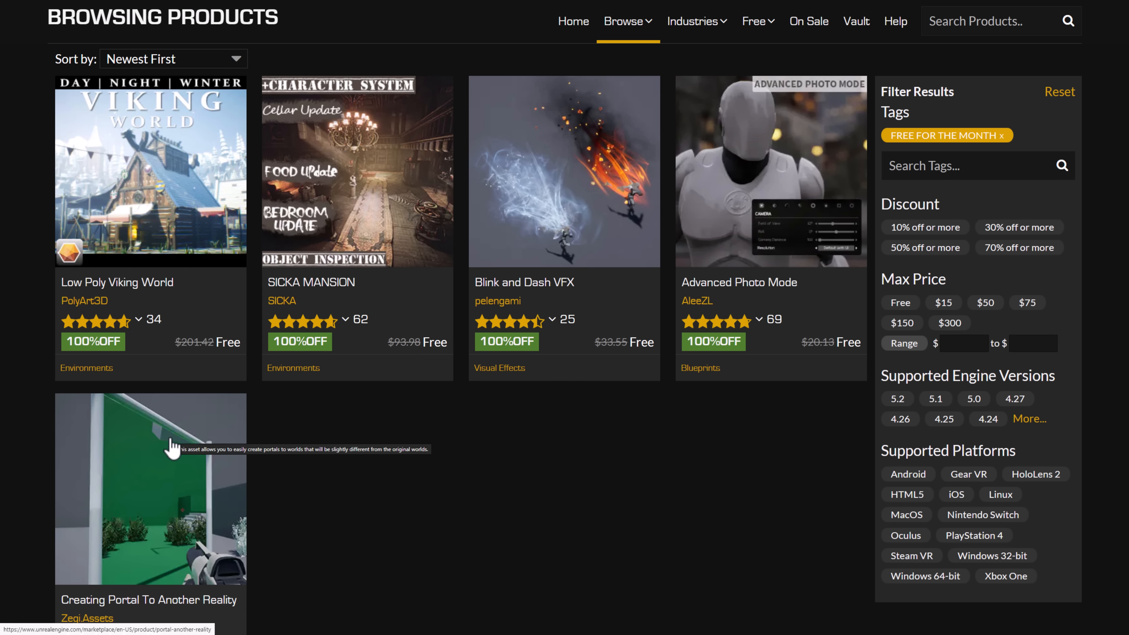
mouse_move(380, 478)
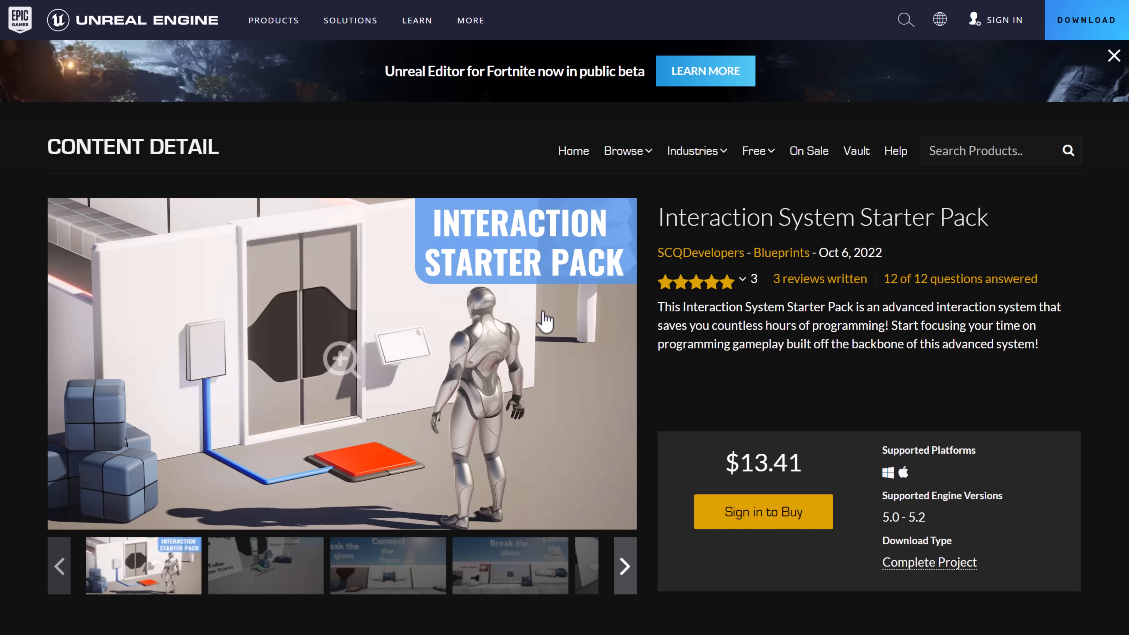
mouse_move(802, 297)
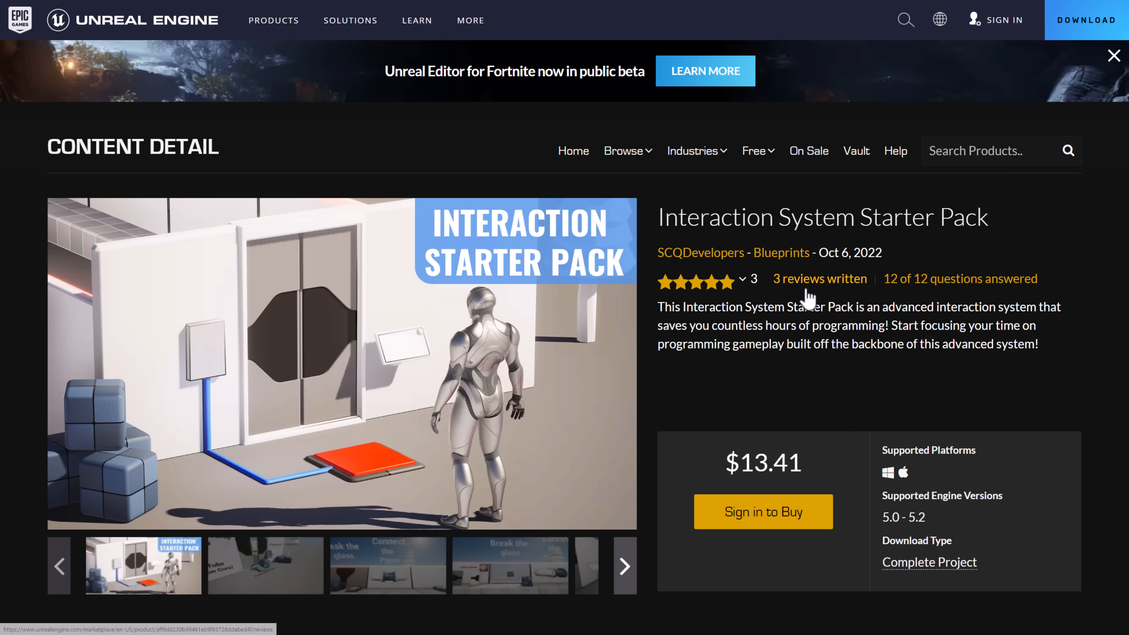